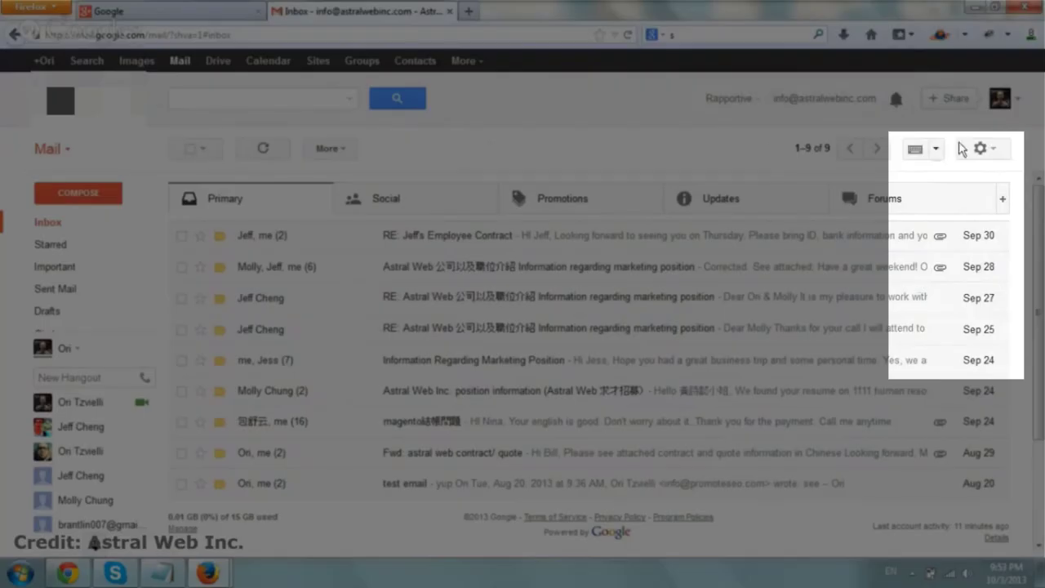
# - Open Gmail's full Settings page from the gear menu
pyautogui.click(980, 148)
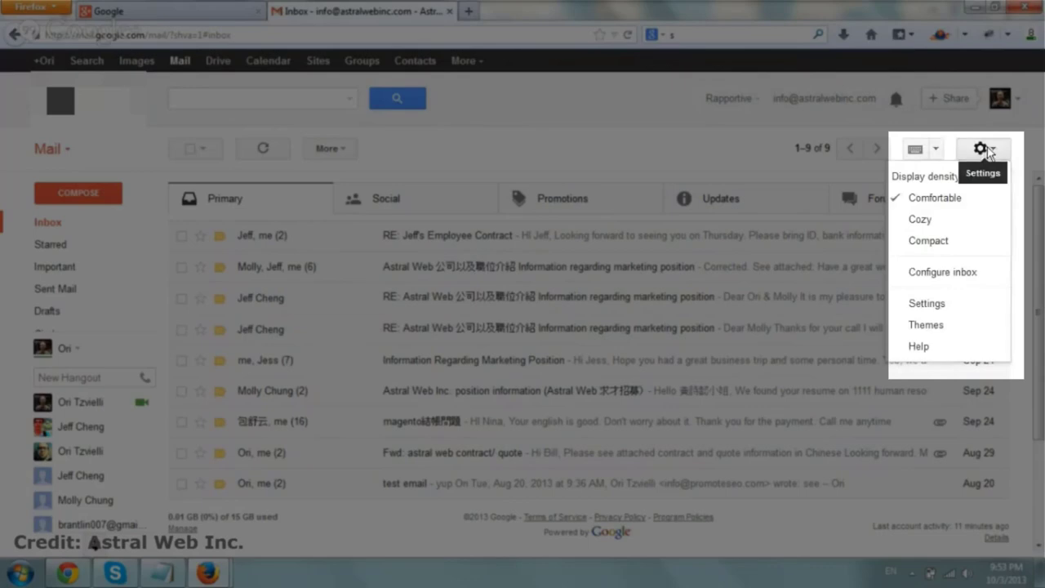
pyautogui.moveTo(962, 306)
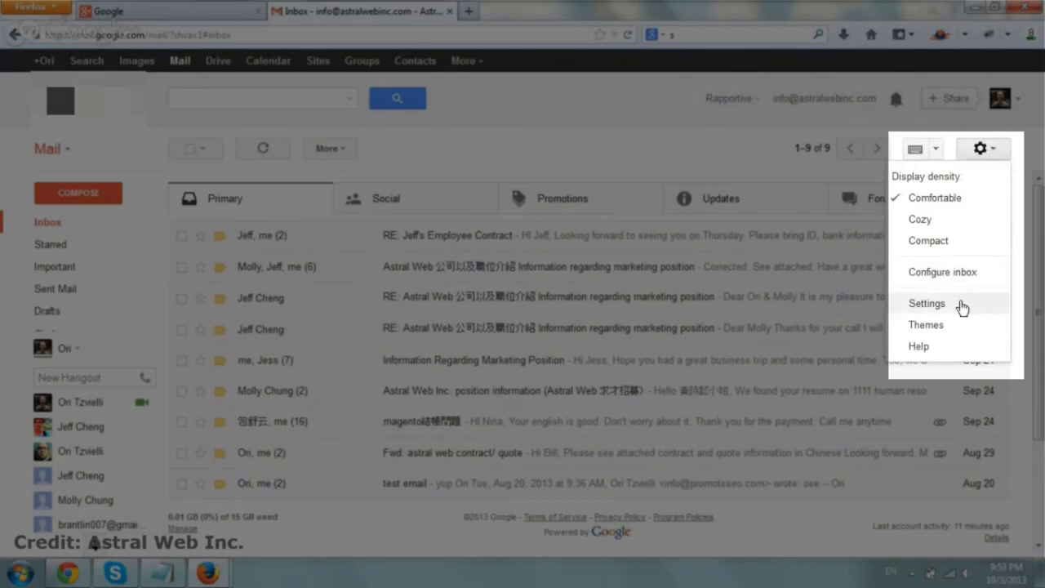
pyautogui.click(927, 303)
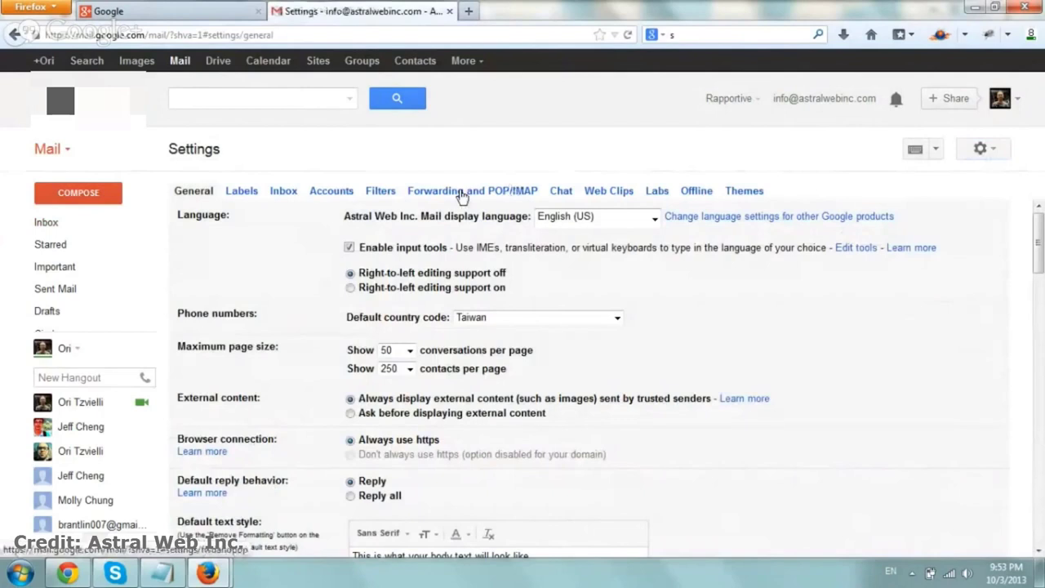
pyautogui.click(472, 190)
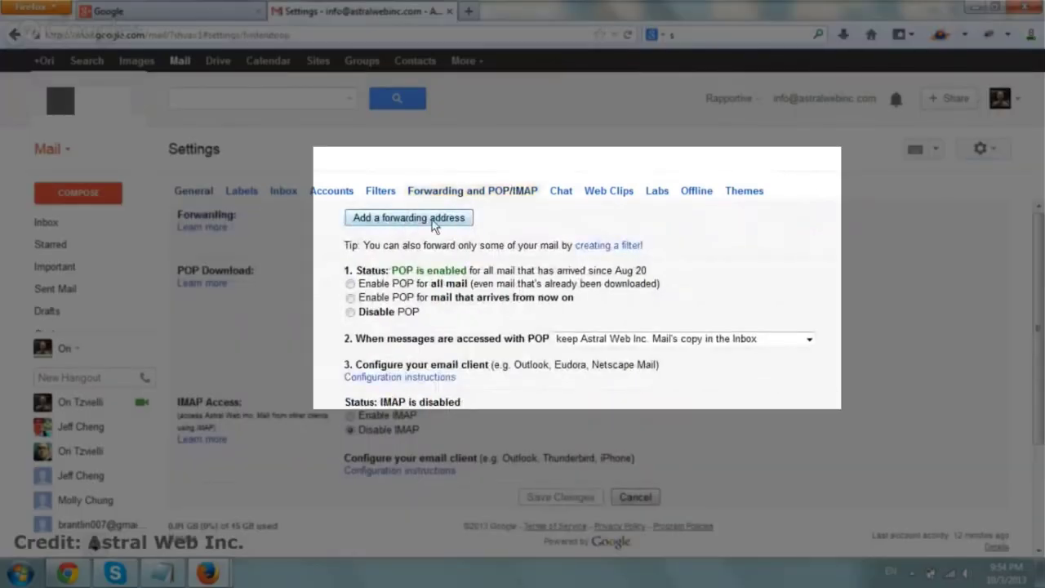
pyautogui.click(408, 217)
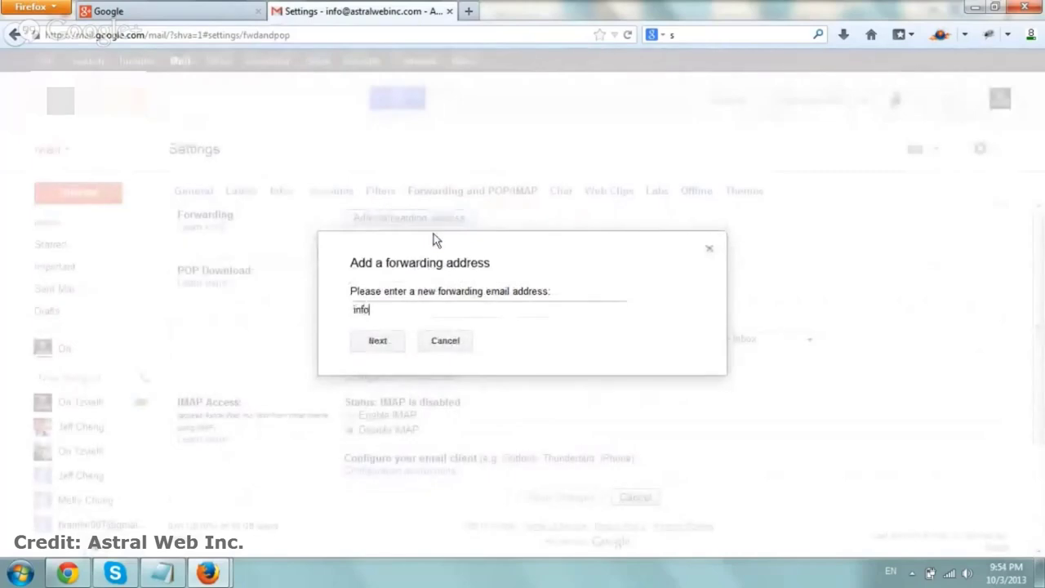
pyautogui.write('@promoteseo.com')
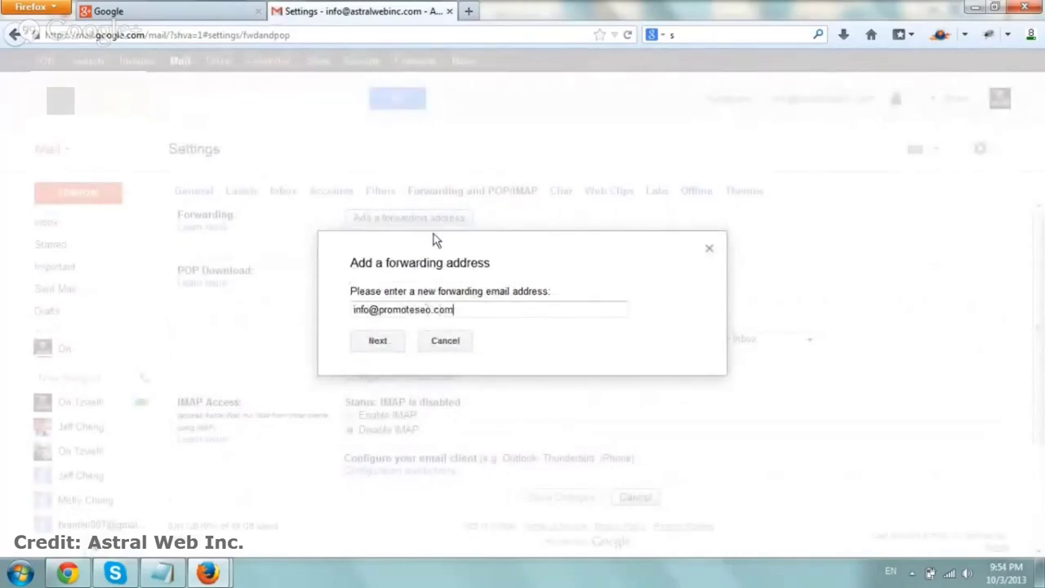
pyautogui.click(377, 340)
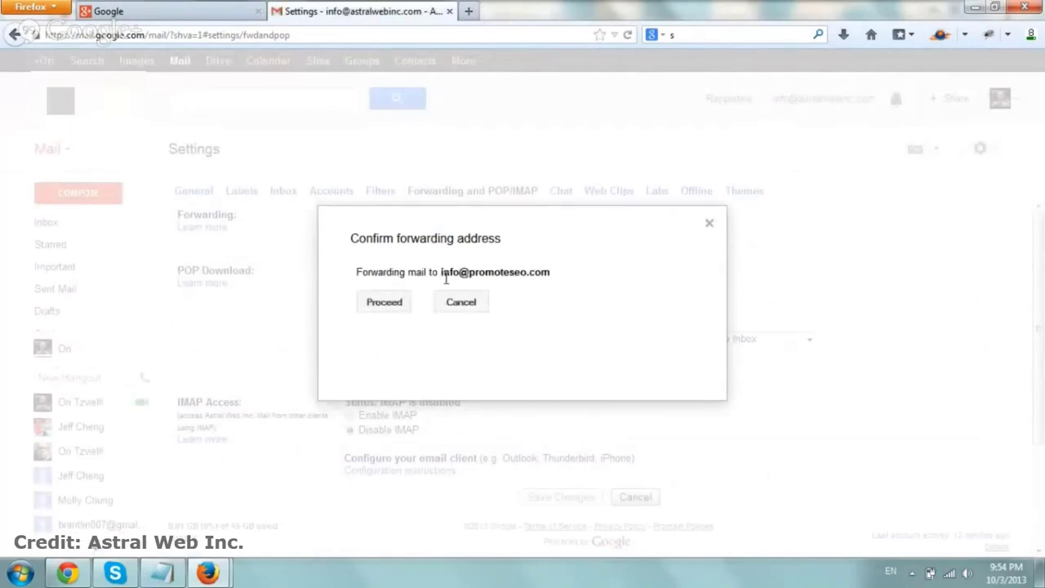
# - Proceed with forwarding to the new address and acknowledge the confirmation-code notice
pyautogui.click(384, 301)
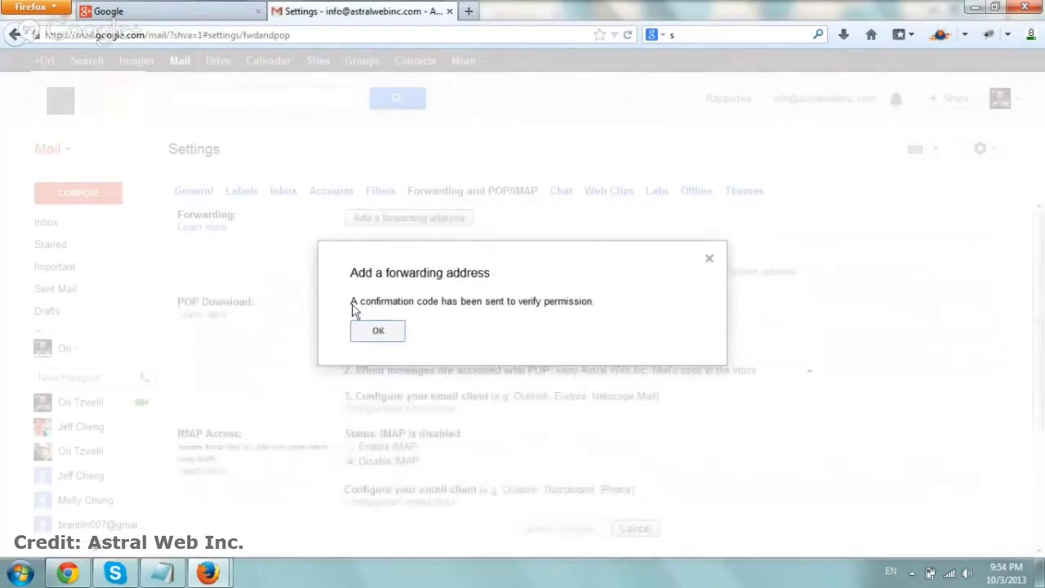
pyautogui.moveTo(350, 300); pyautogui.dragTo(494, 300)
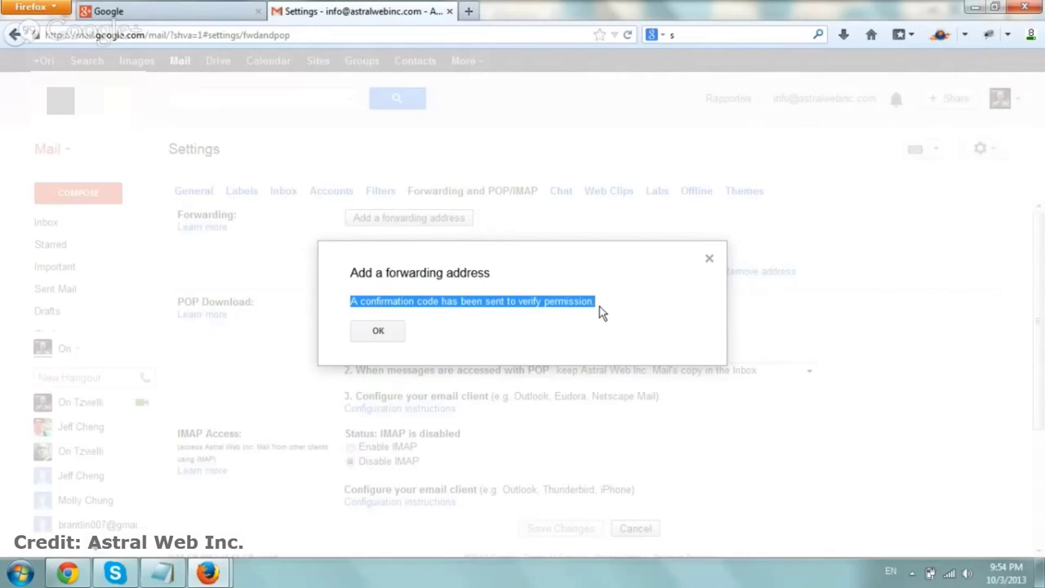
pyautogui.click(377, 331)
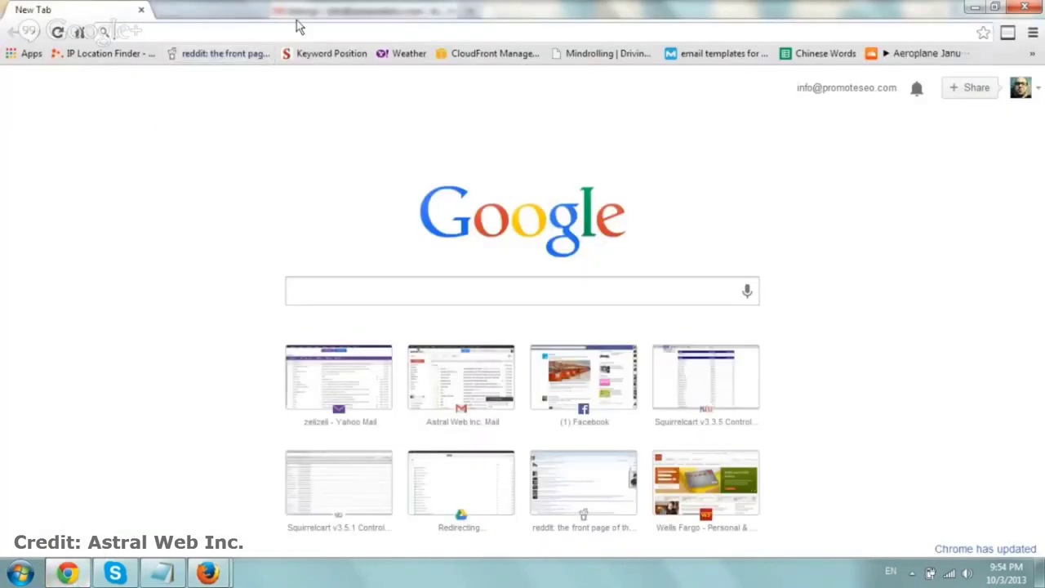
# - Open the Forwarding Confirmation email in the receiving inbox and click its confirmation link
pyautogui.click(460, 377)
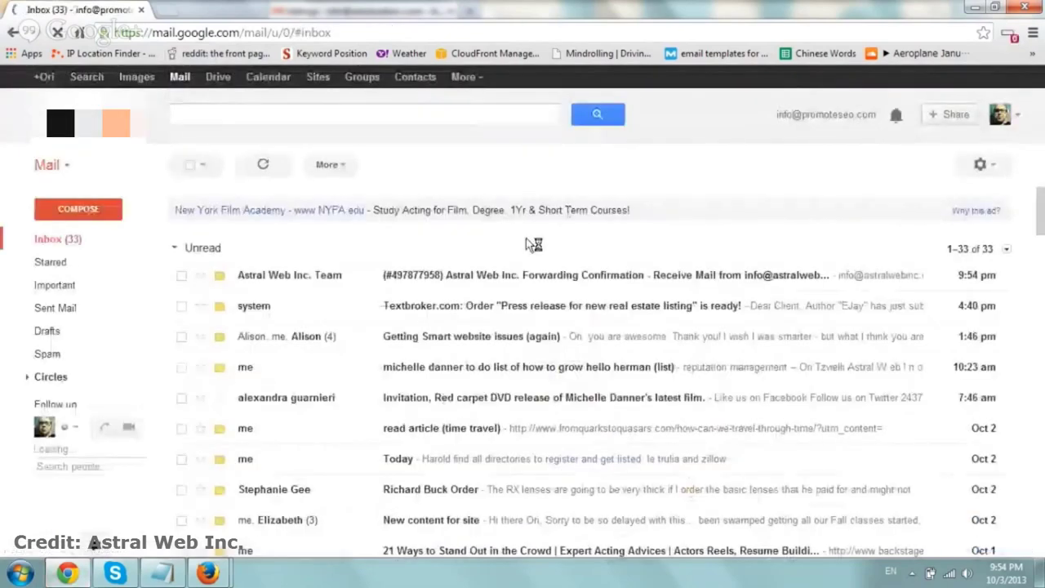
pyautogui.click(513, 274)
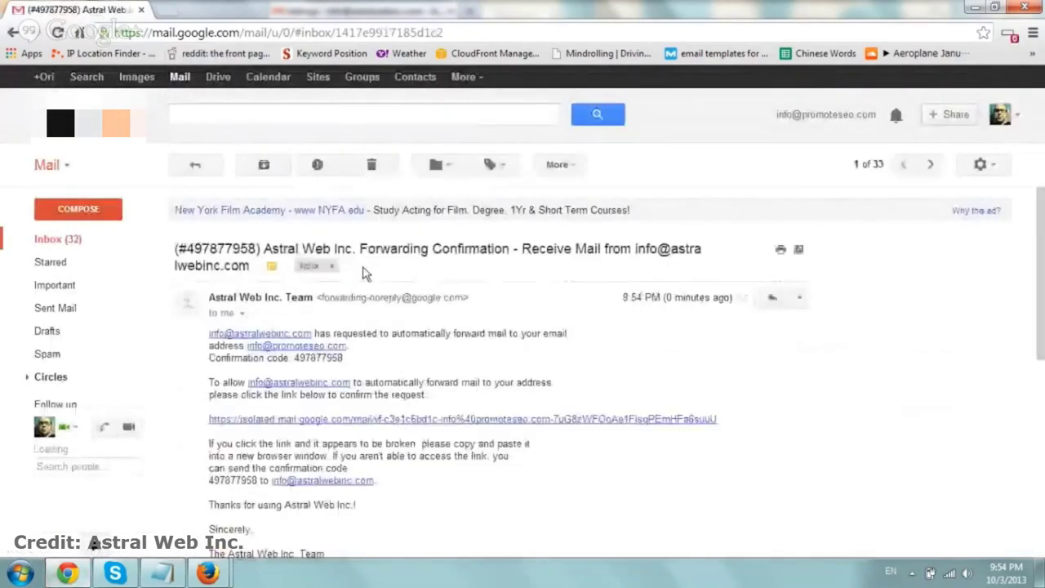
pyautogui.moveTo(264, 248); pyautogui.dragTo(465, 249)
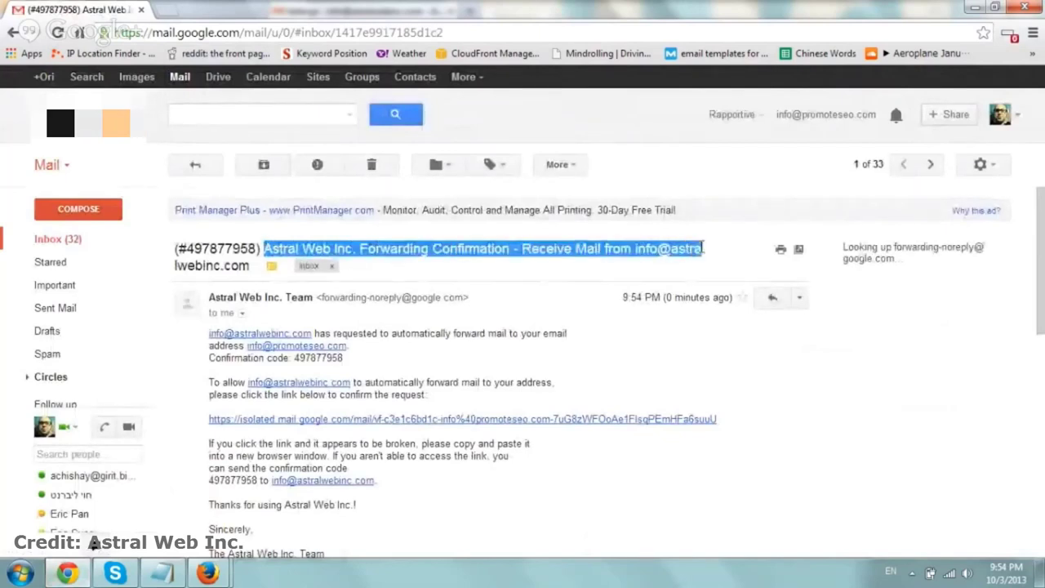
pyautogui.moveTo(481, 358)
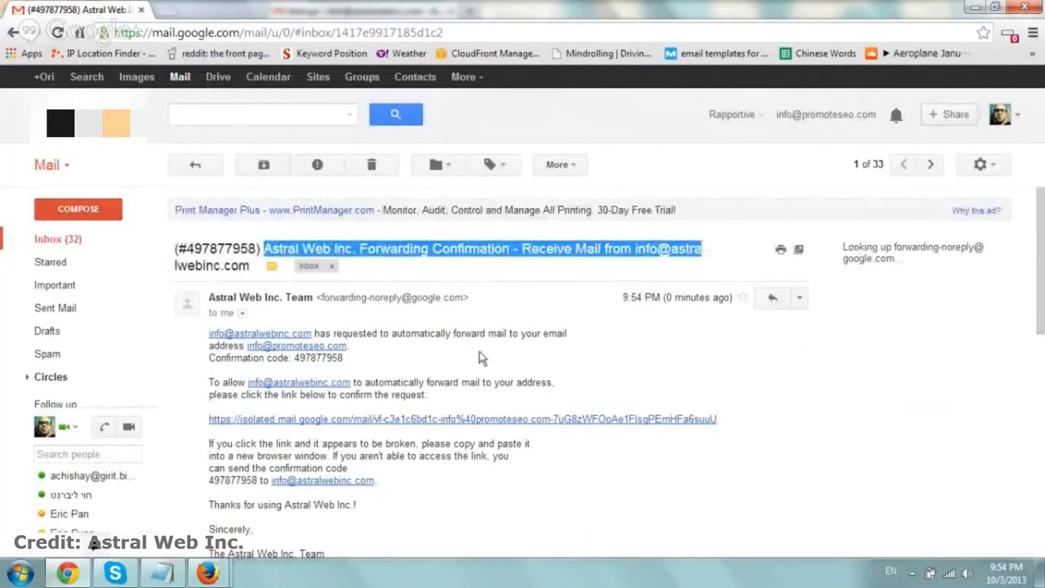
pyautogui.scroll(-3)
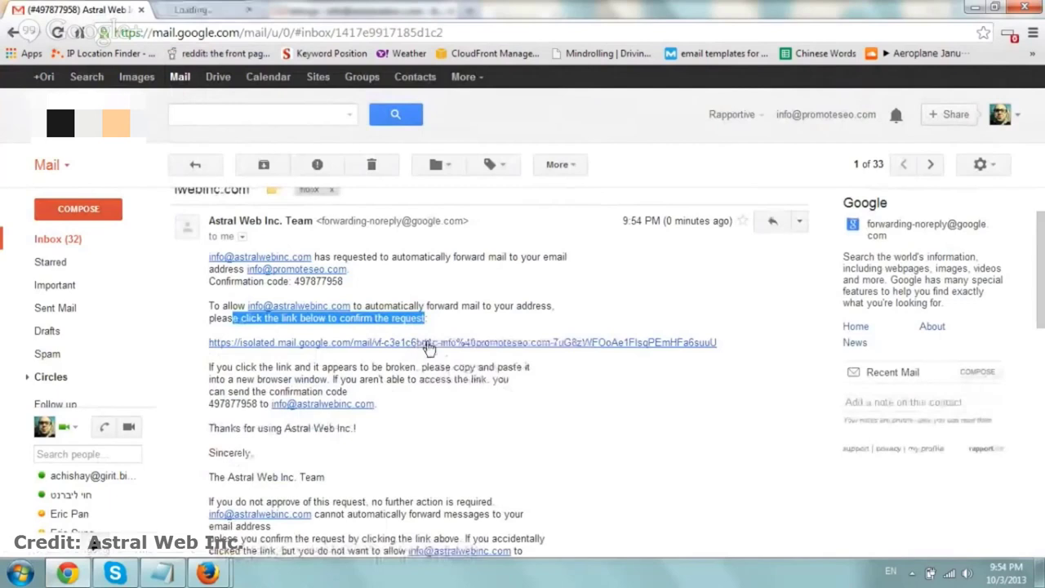
pyautogui.click(462, 342)
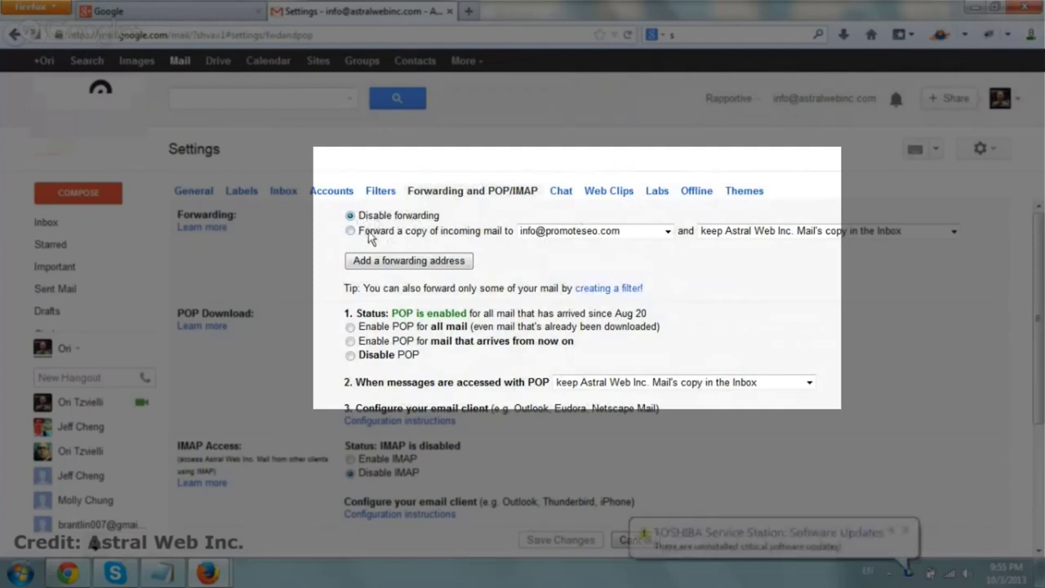
# - Select 'Forward a copy of incoming mail to' the verified address and show the original-copy options
pyautogui.click(350, 231)
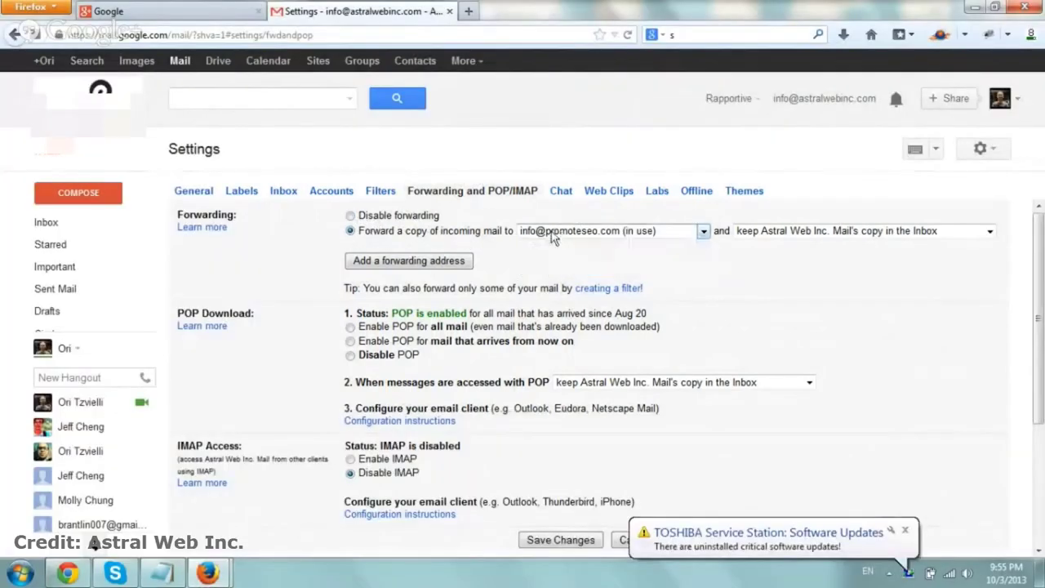
pyautogui.click(702, 230)
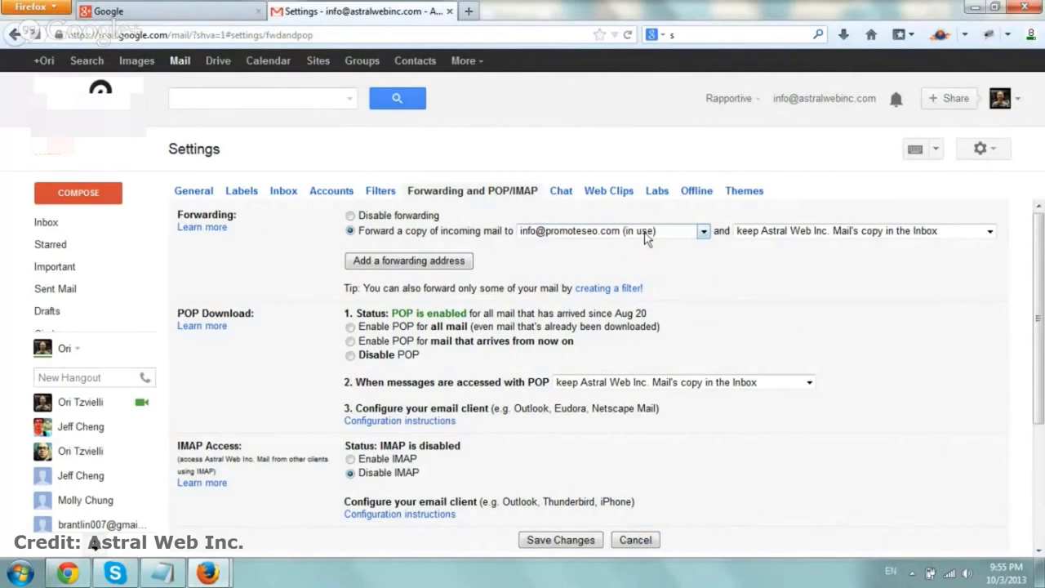
pyautogui.click(989, 230)
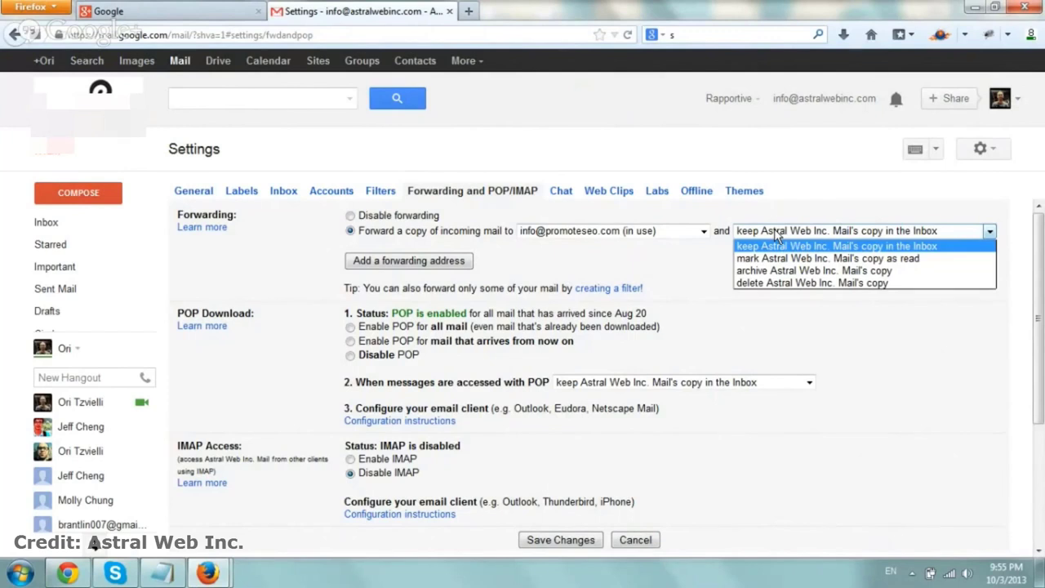
pyautogui.moveTo(807, 239)
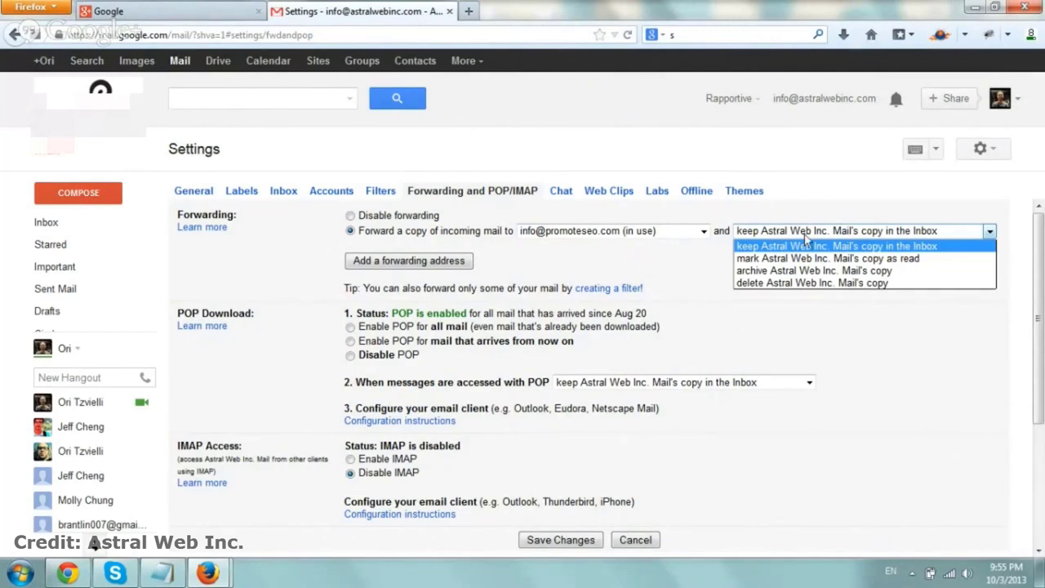
# - Choose 'keep Astral Web Inc. Mail's copy in the Inbox' and save changes
pyautogui.click(835, 246)
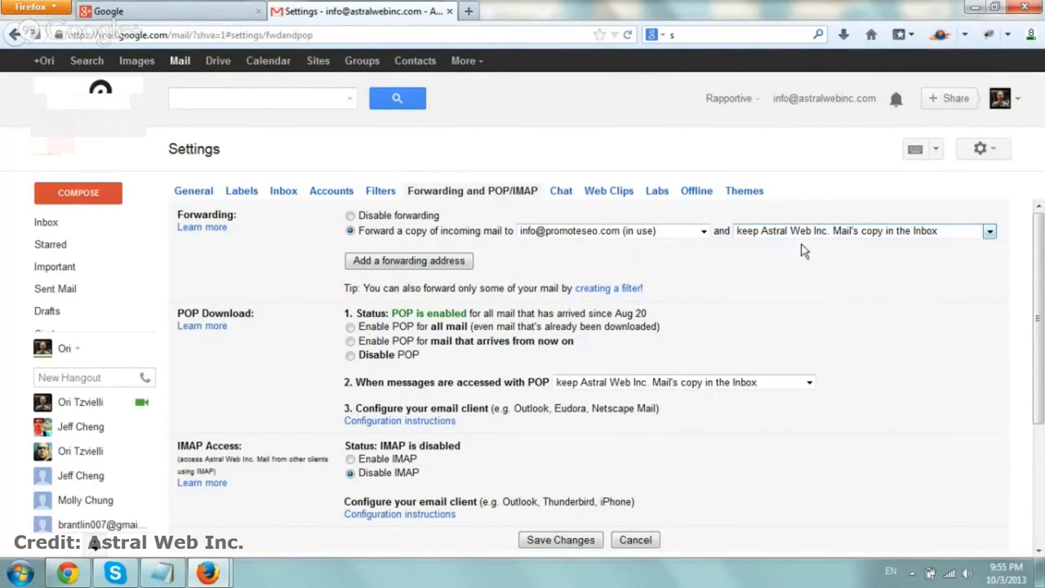
pyautogui.moveTo(906, 245)
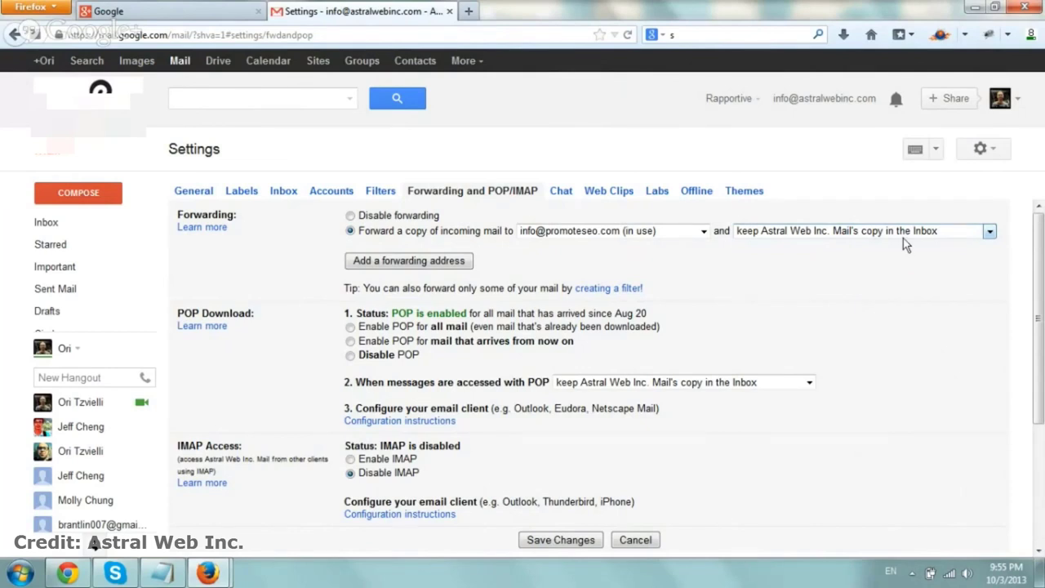
pyautogui.click(560, 539)
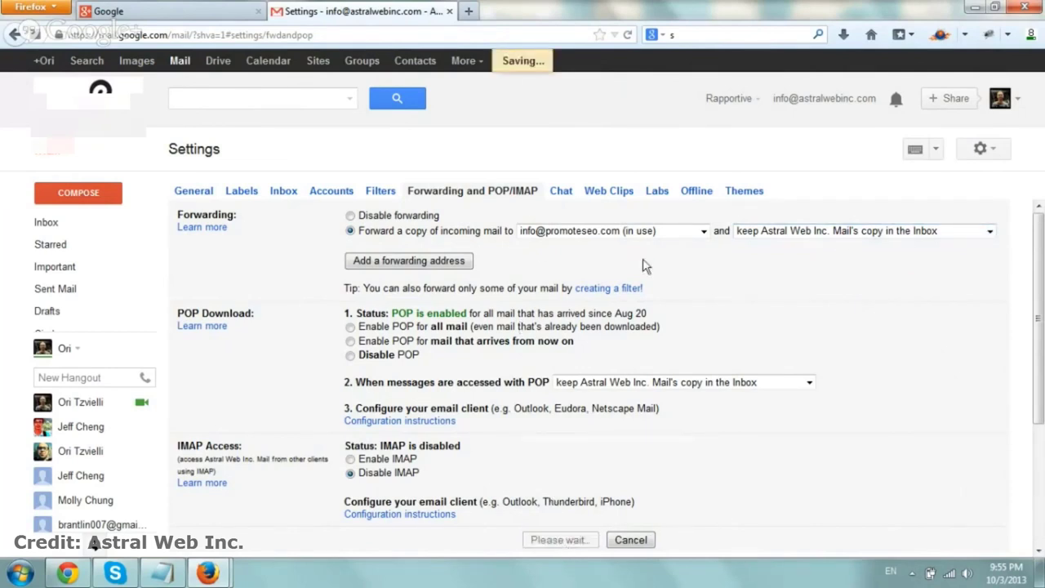